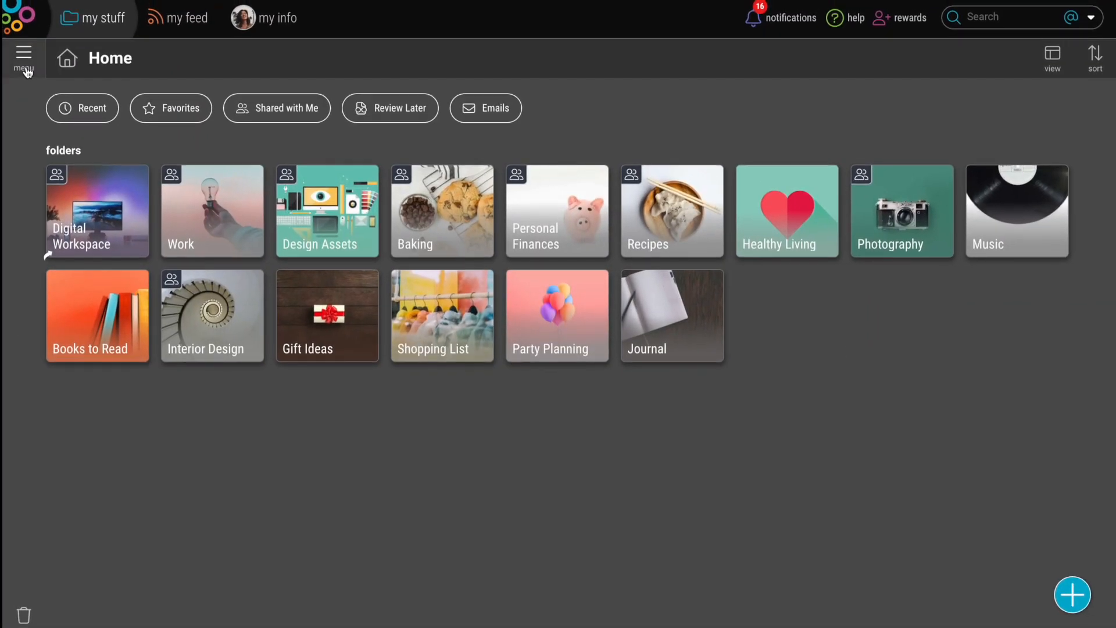
- Start the Evernote import from the home menu, bringing in the Home Remodeling Project notebook
left_click(22, 54)
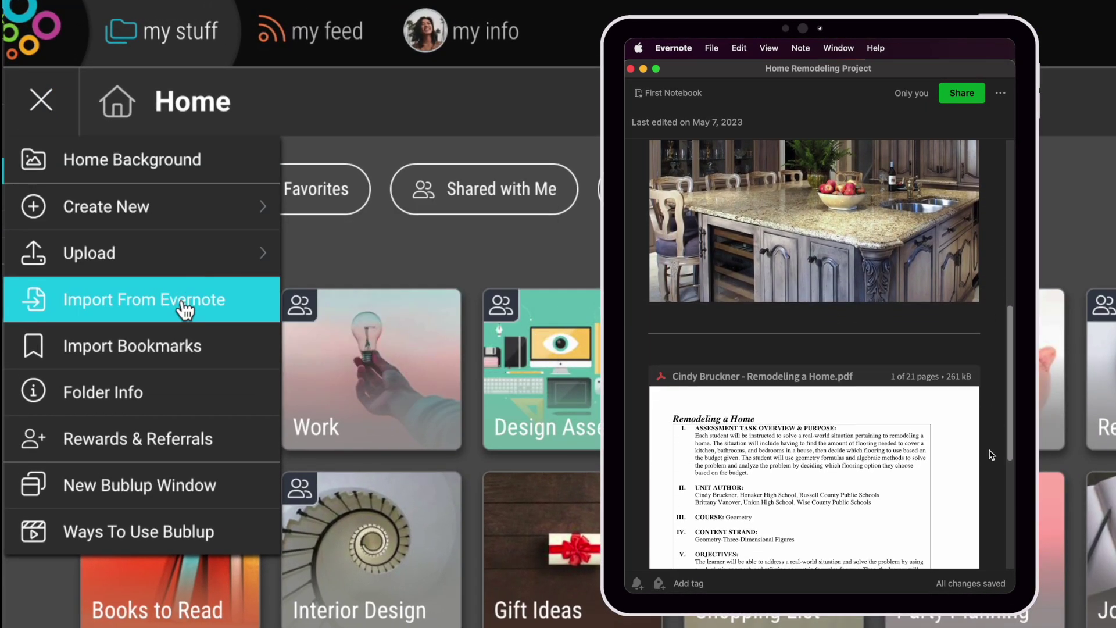
left_click(143, 300)
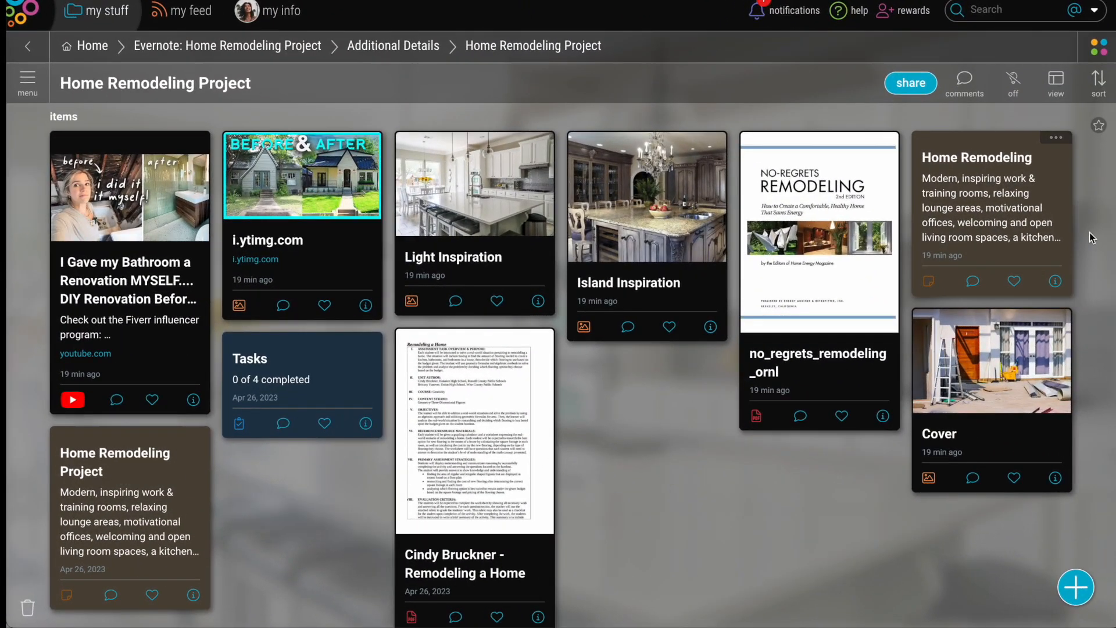